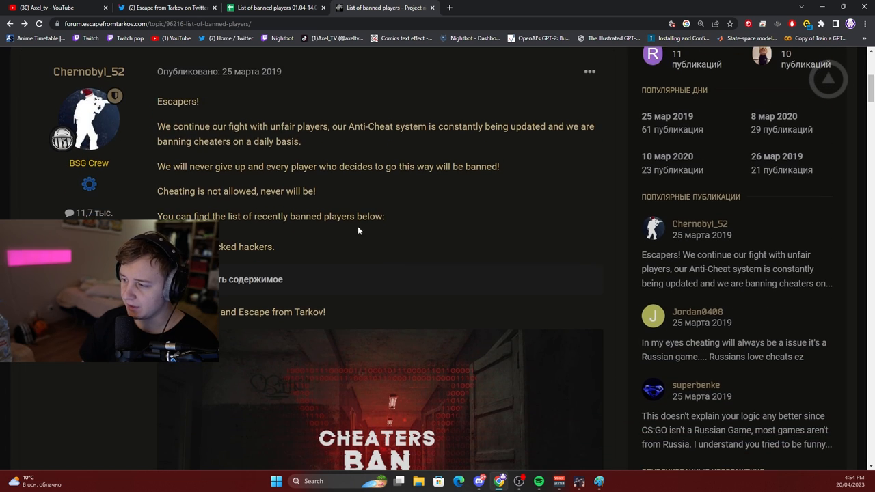
# Close the messenger, view Prapor's raid insurance screen, then return to the gear and stash inventory.
pyautogui.scroll(-3)
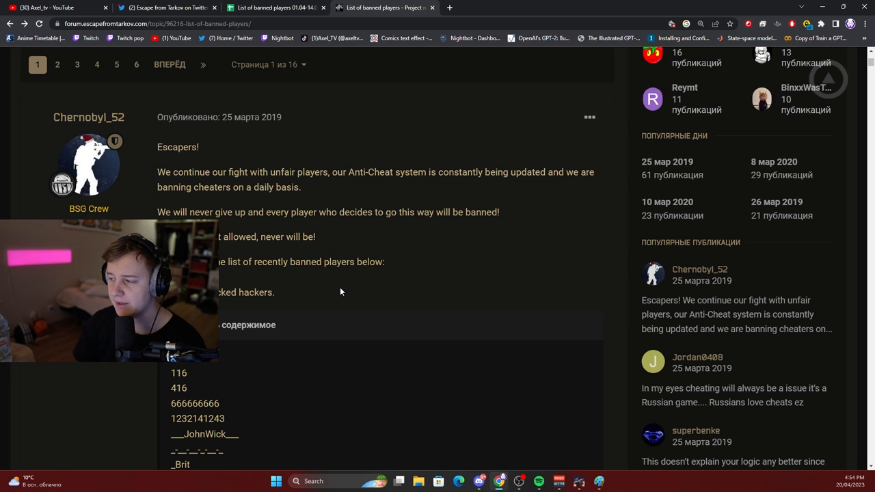
pyautogui.scroll(-3)
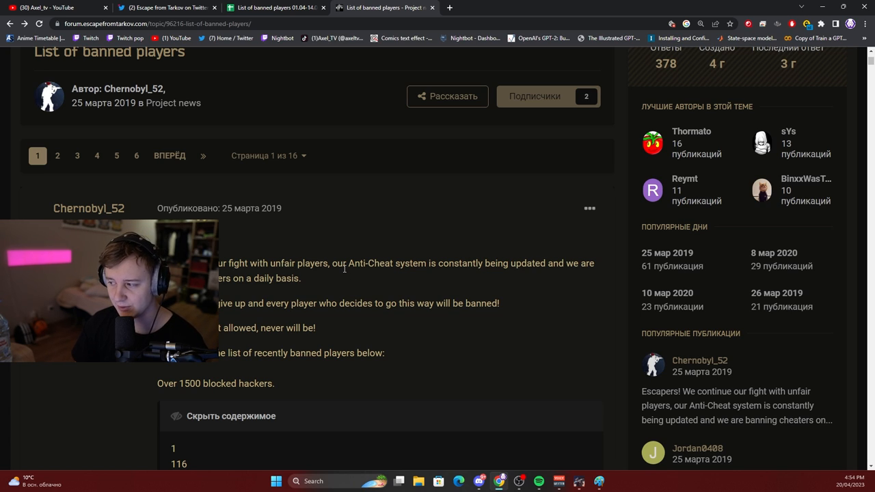
pyautogui.scroll(-3)
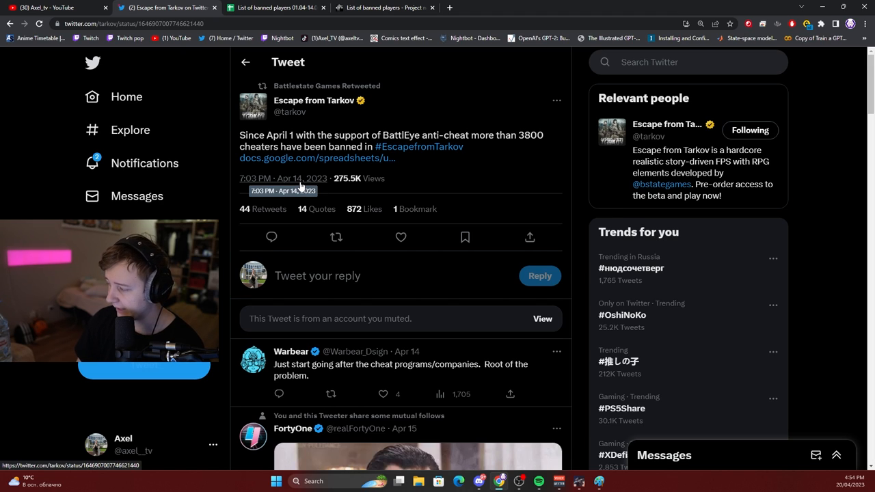
pyautogui.moveTo(442, 186)
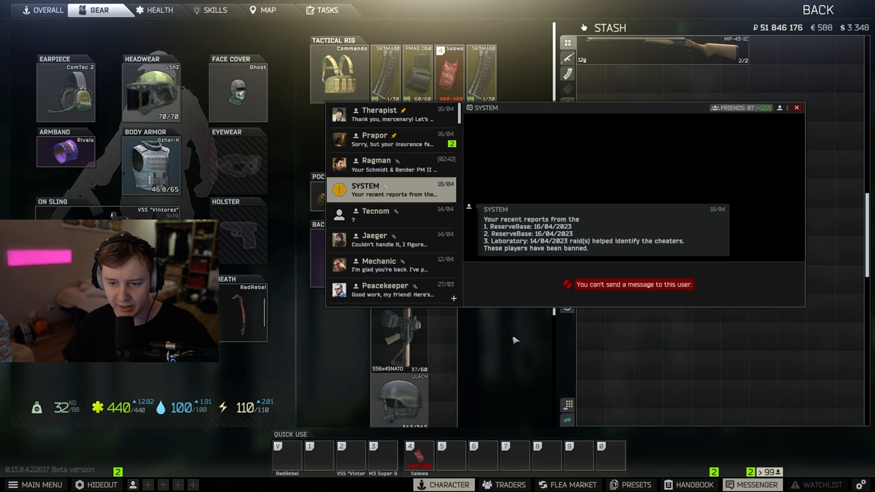
pyautogui.moveTo(695, 275)
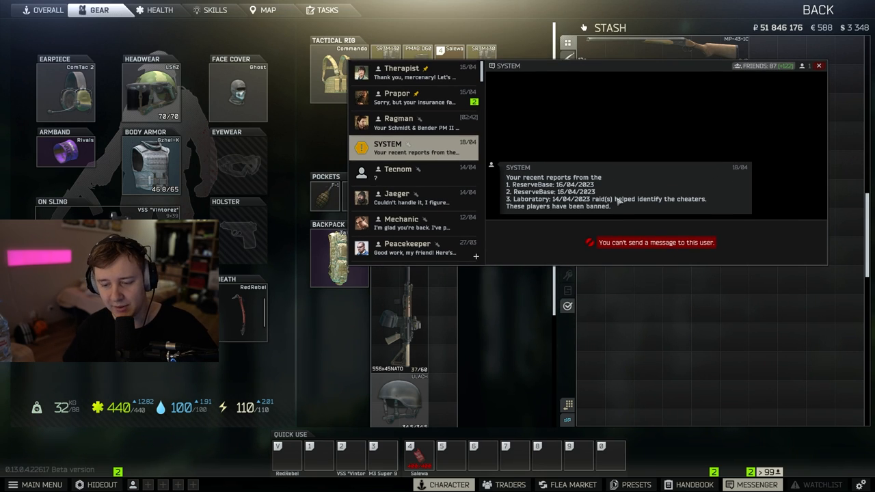
pyautogui.moveTo(494, 240)
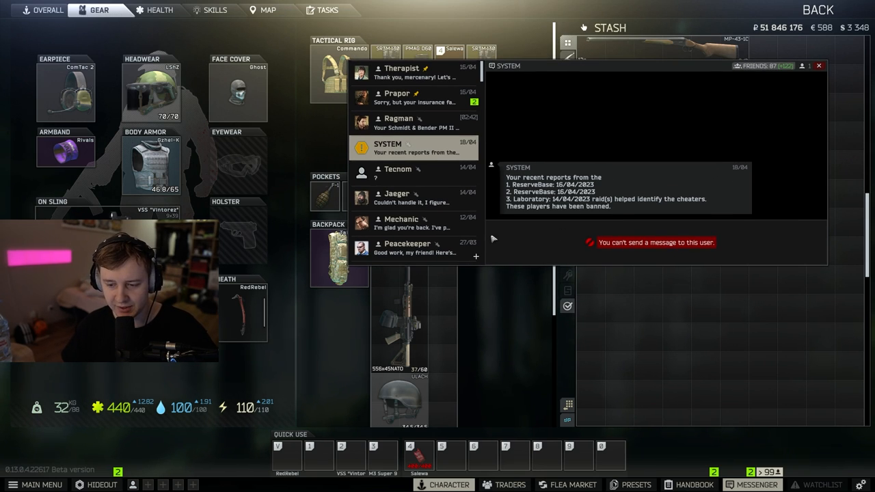
pyautogui.moveTo(649, 272)
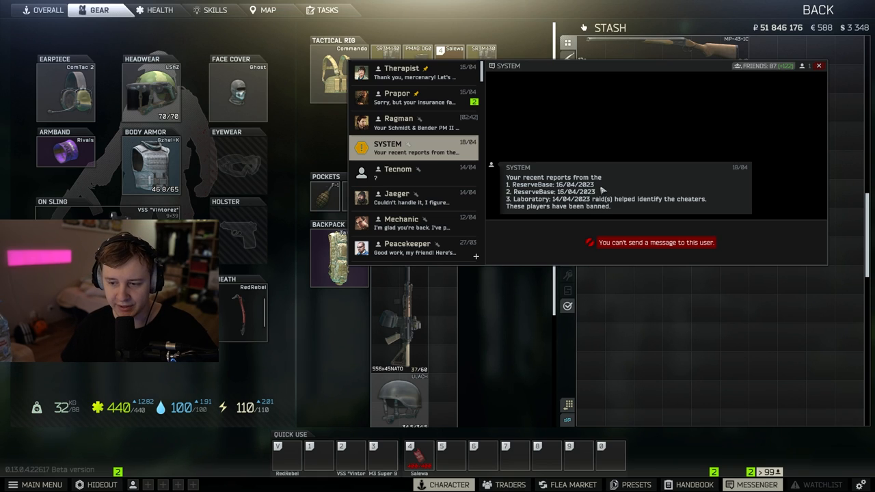
pyautogui.moveTo(614, 220)
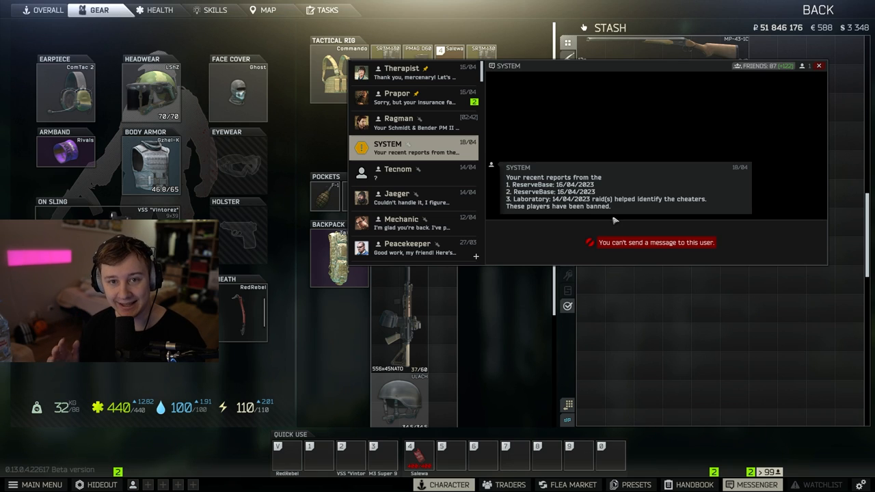
pyautogui.moveTo(617, 195)
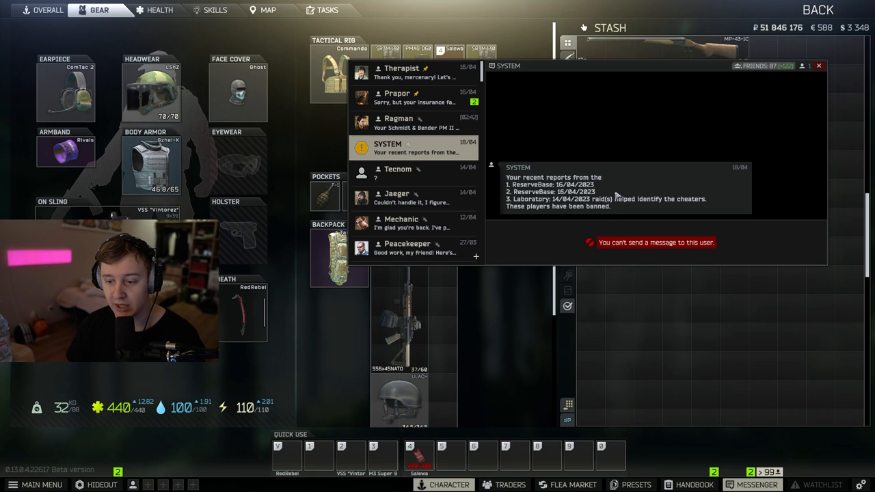
pyautogui.moveTo(639, 185)
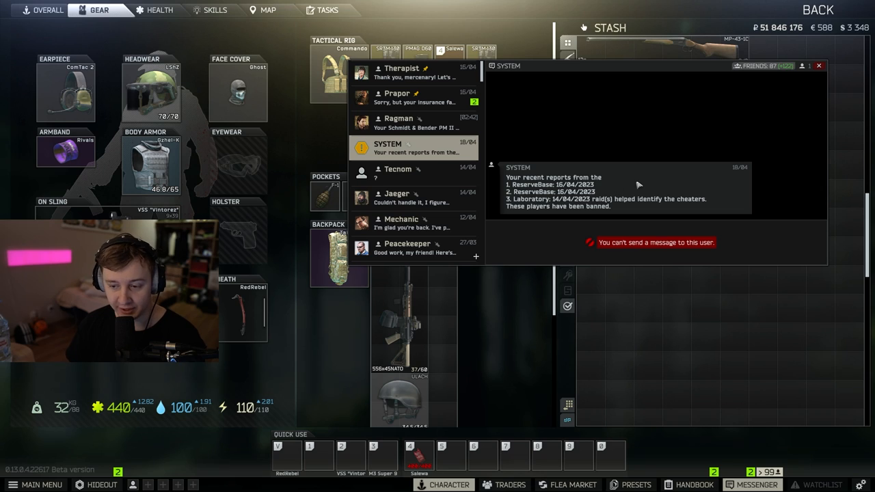
pyautogui.moveTo(607, 199)
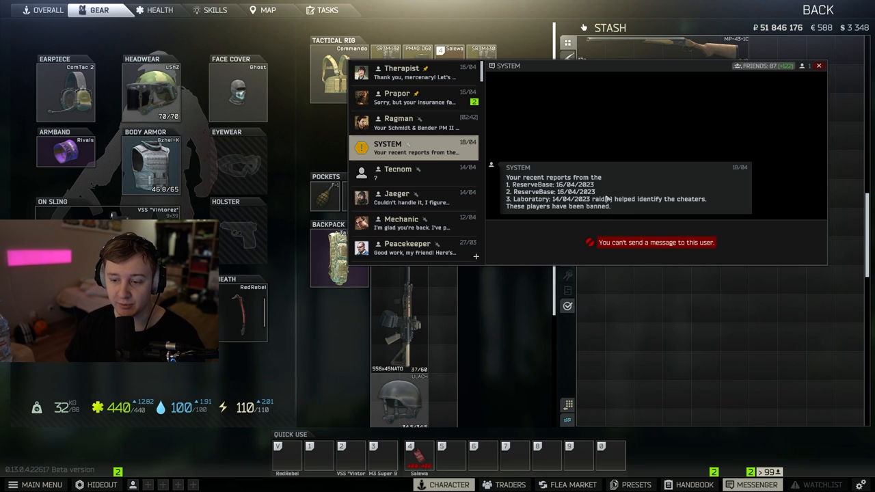
pyautogui.moveTo(610, 189)
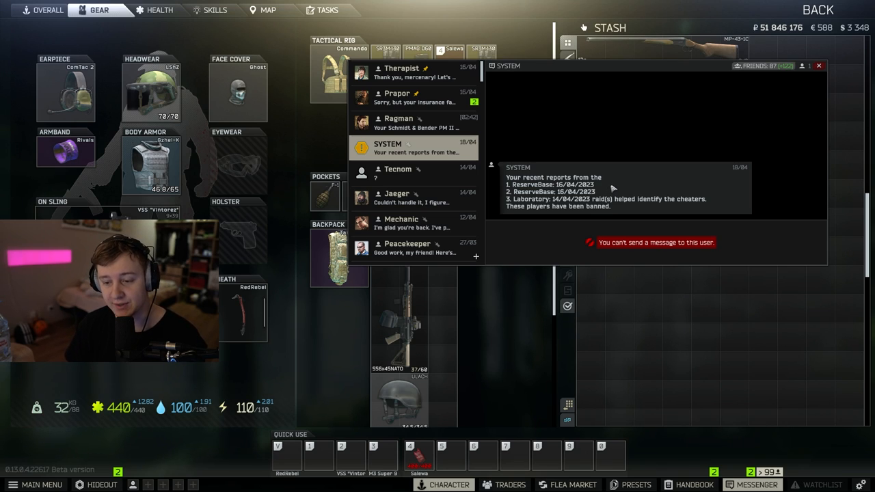
pyautogui.moveTo(527, 144)
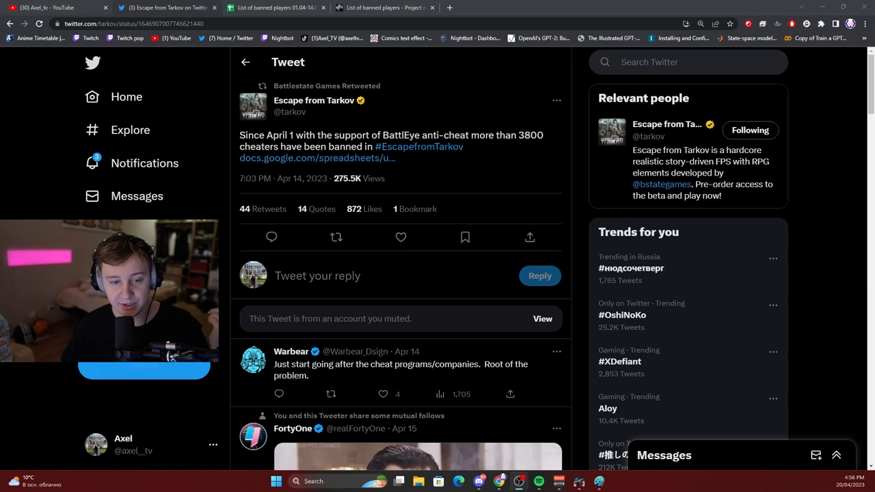
pyautogui.moveTo(389, 164)
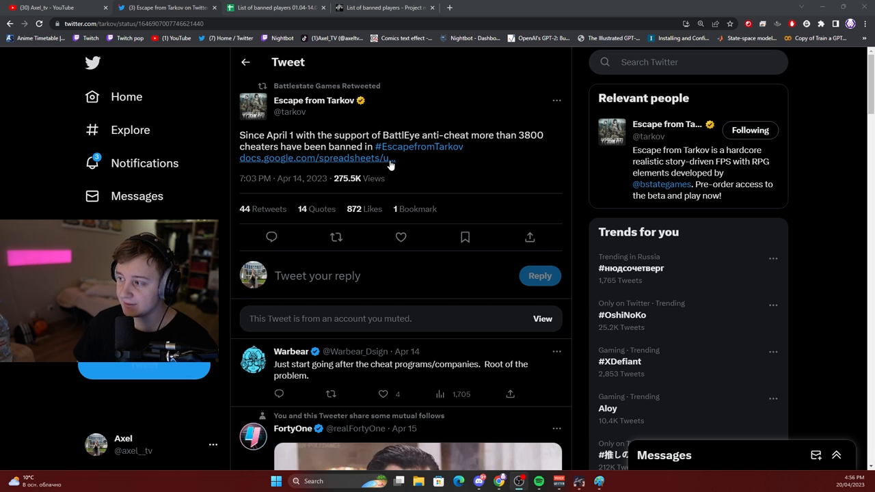
pyautogui.moveTo(420, 176)
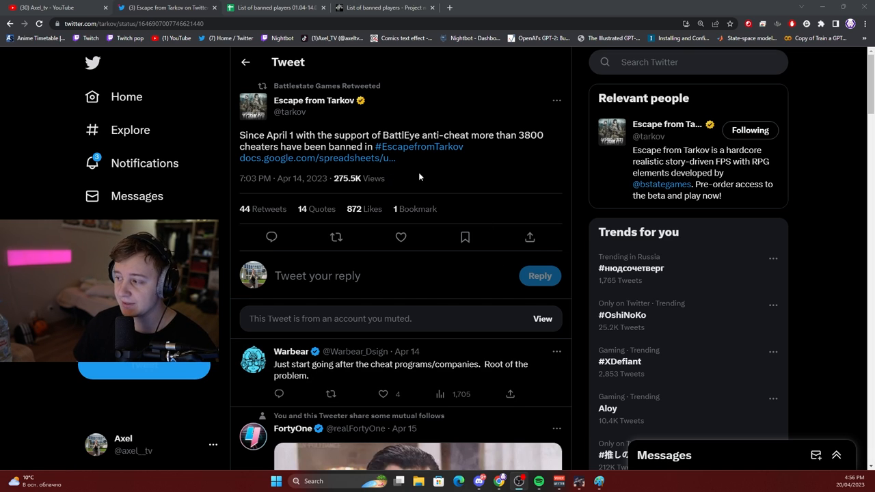
pyautogui.moveTo(412, 170)
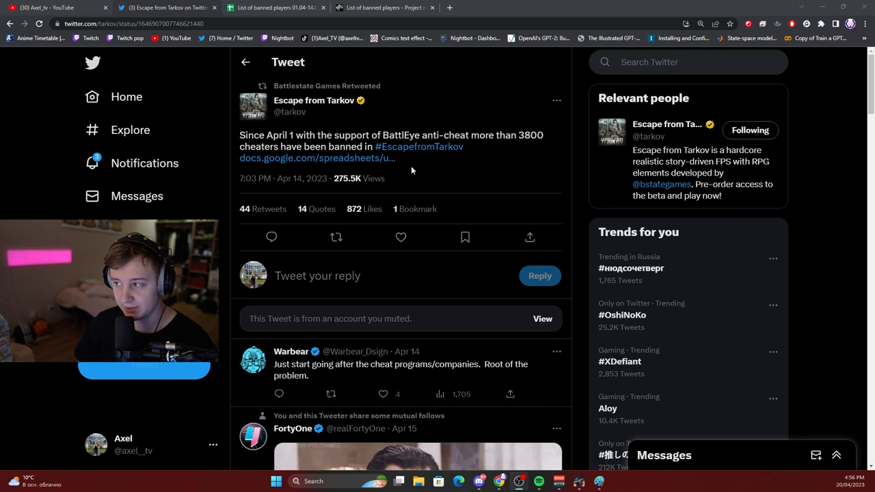
pyautogui.click(280, 7)
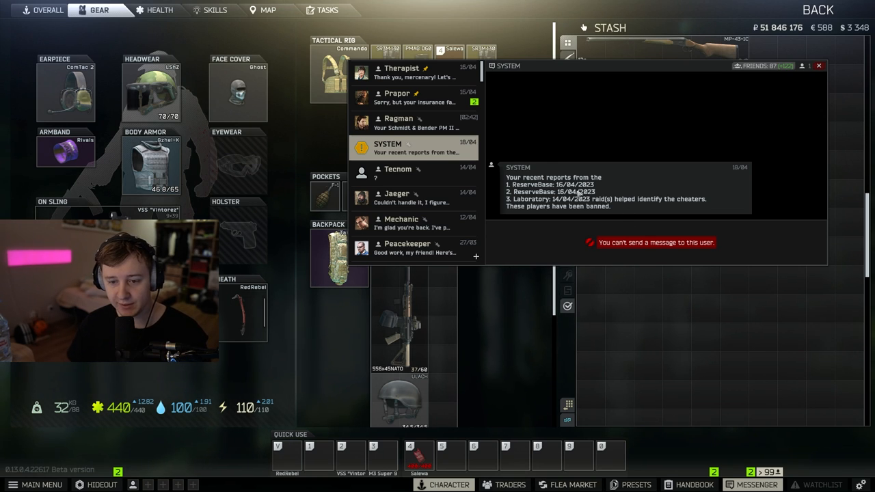
pyautogui.click(820, 67)
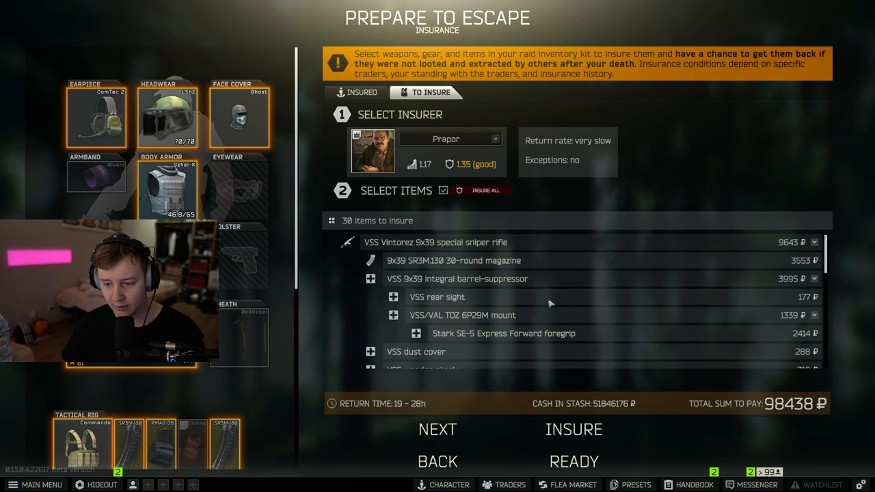
pyautogui.moveTo(801, 404)
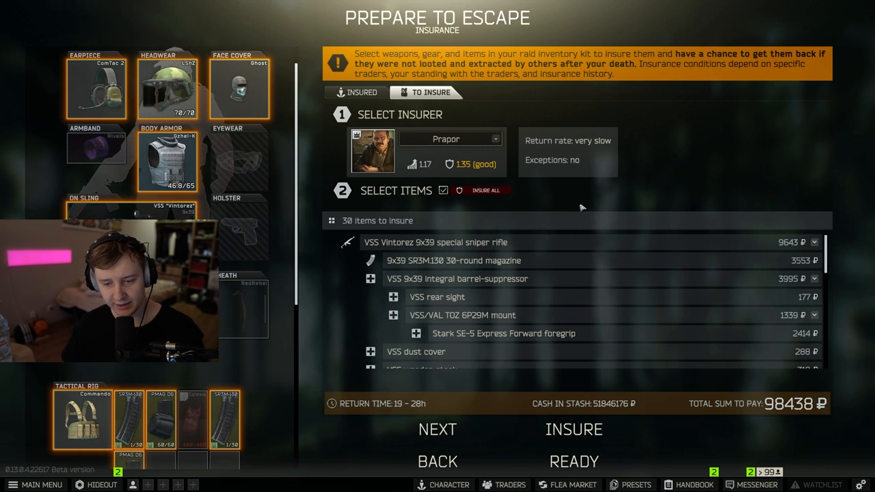
pyautogui.moveTo(786, 338)
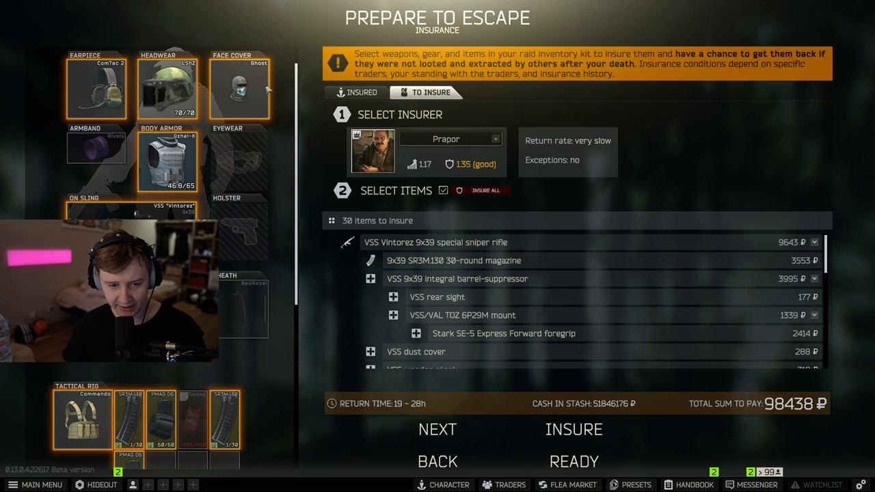
pyautogui.click(437, 430)
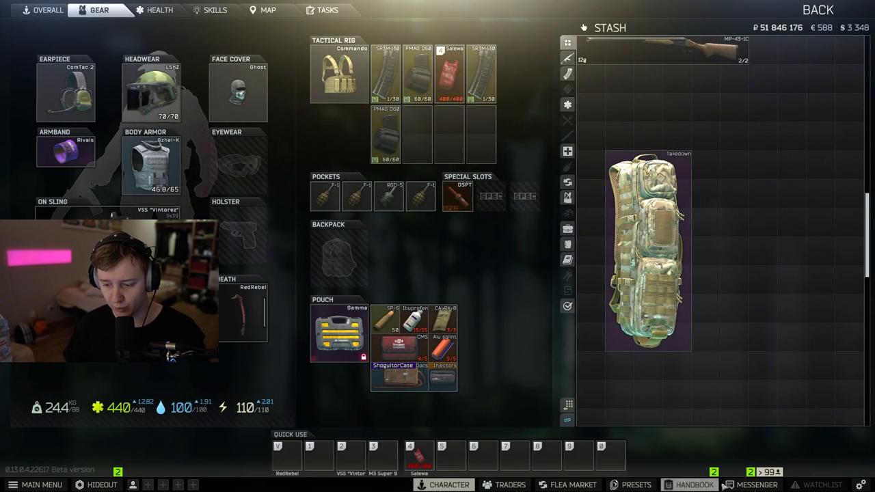
# Reopen the messenger on the SYSTEM message about banned cheaters from three raids.
pyautogui.click(759, 486)
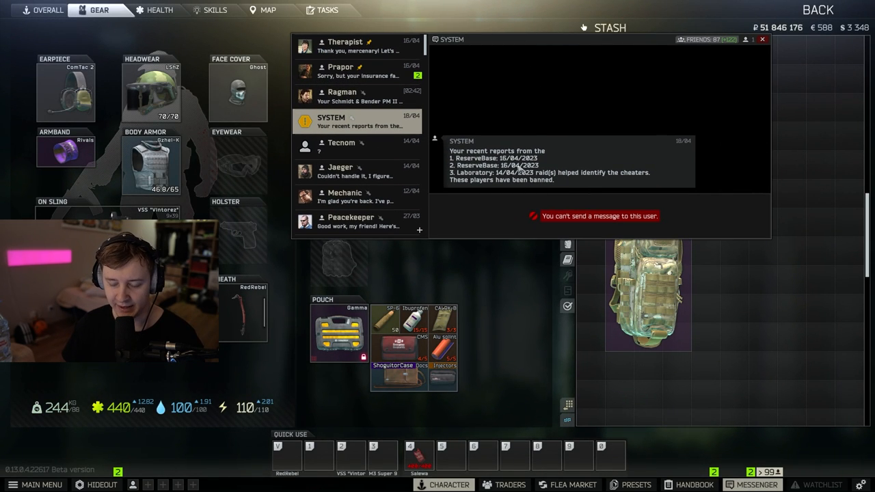
pyautogui.moveTo(610, 187)
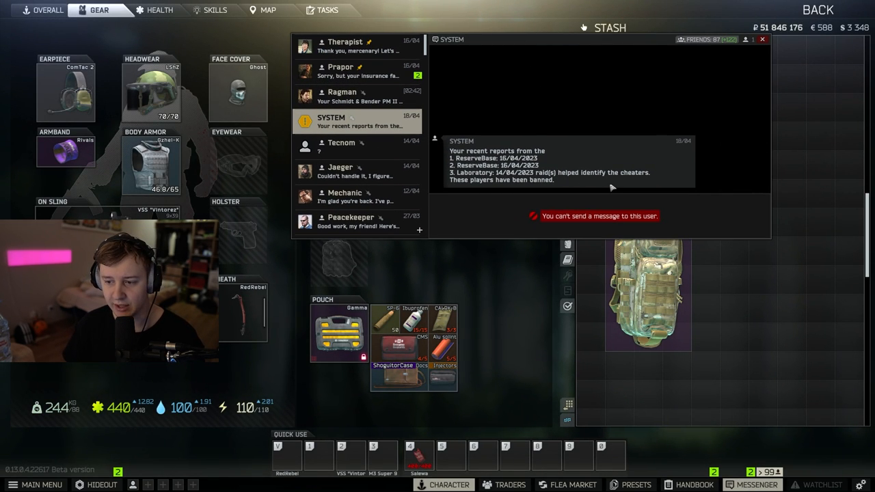
pyautogui.moveTo(681, 182)
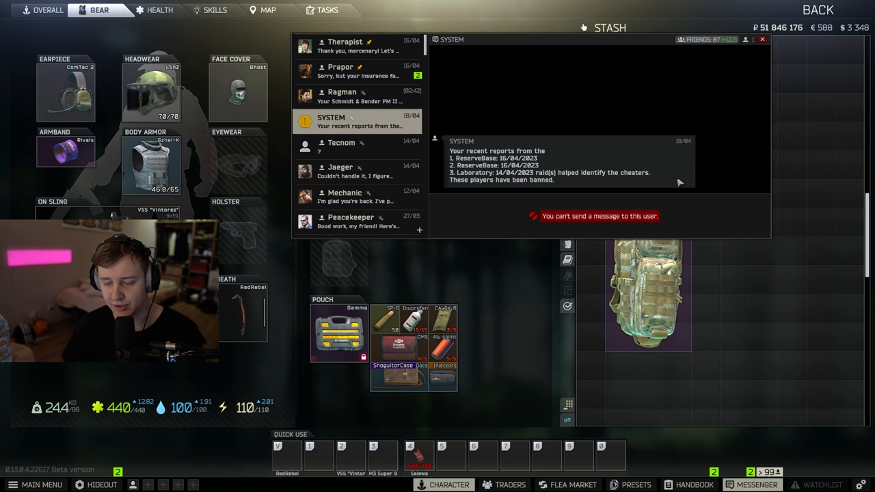
pyautogui.moveTo(669, 187)
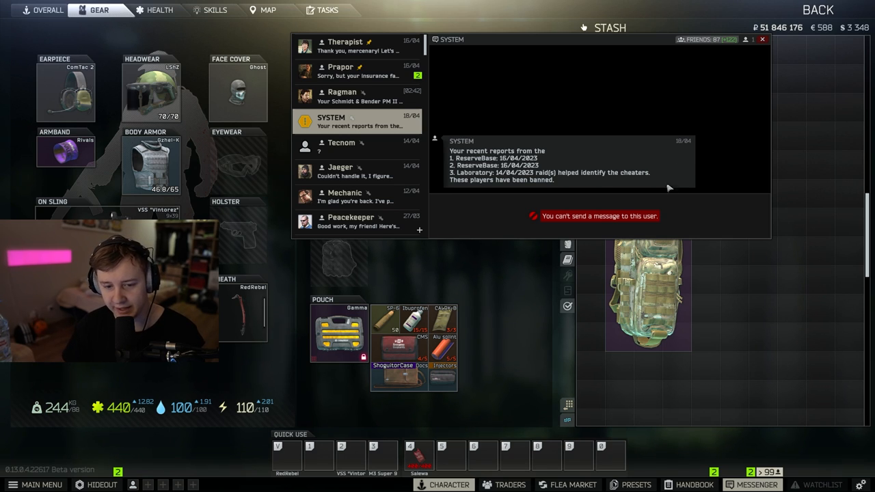
pyautogui.moveTo(210, 79)
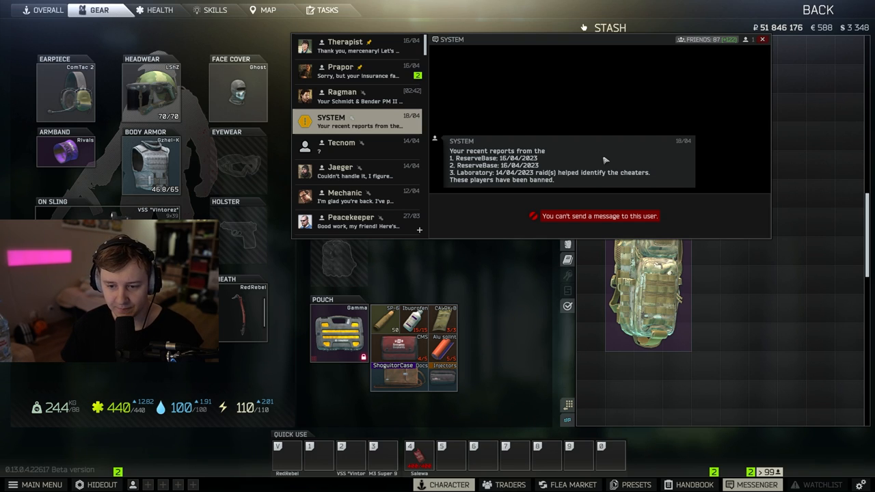
pyautogui.moveTo(577, 165)
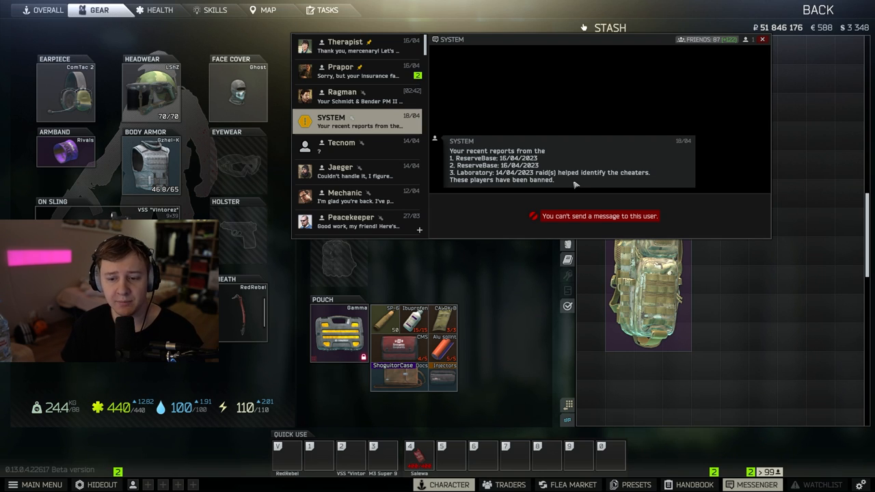
pyautogui.moveTo(549, 164)
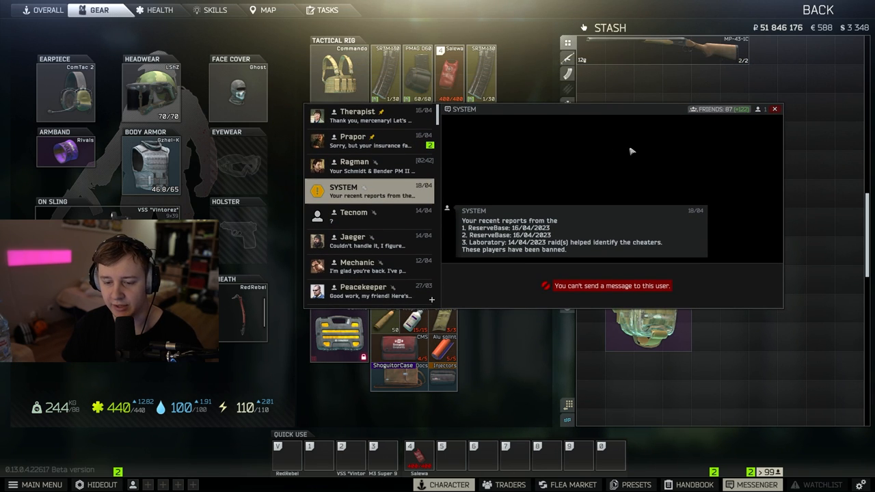
pyautogui.moveTo(632, 107)
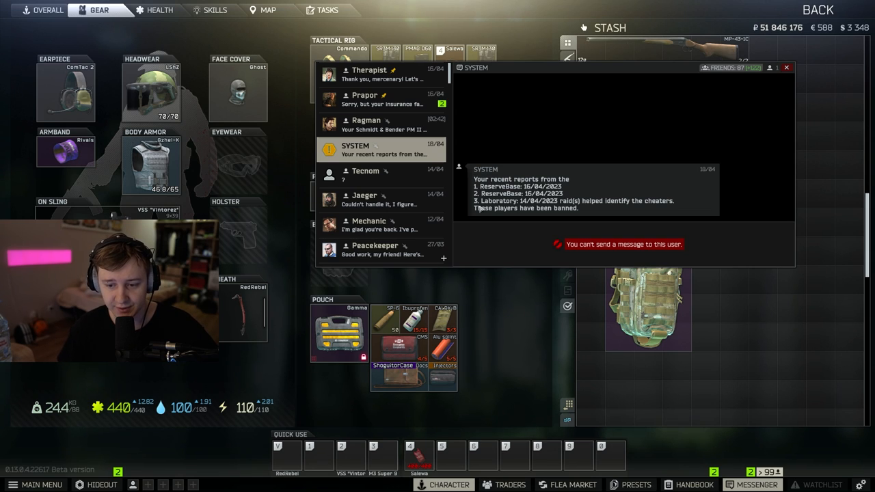
pyautogui.moveTo(543, 247)
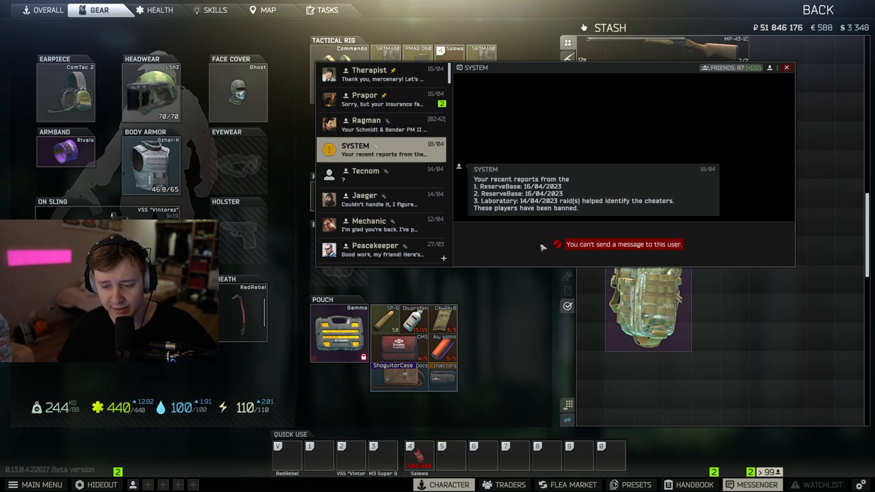
pyautogui.moveTo(479, 212)
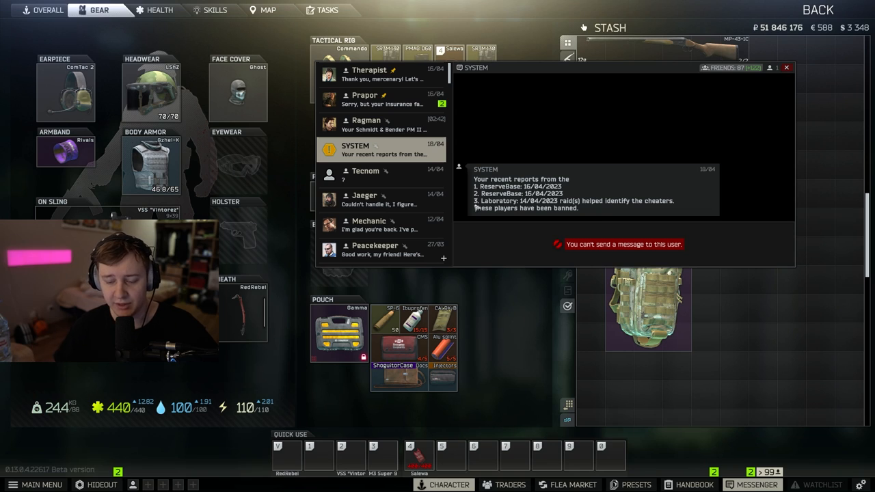